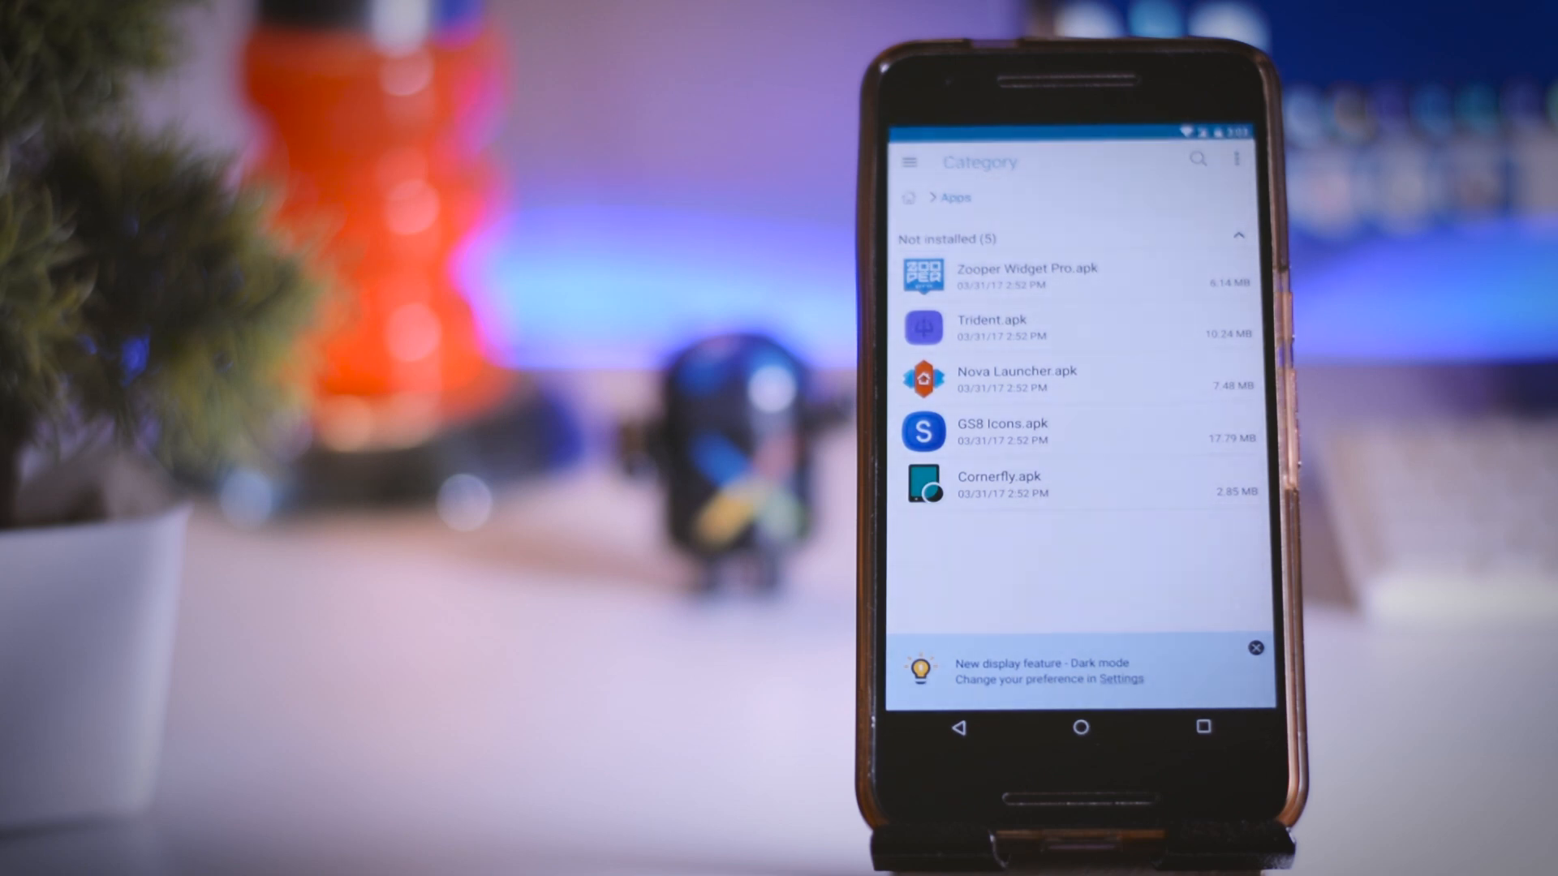
Step: Set desktop icons to 100% size with condensed single-line labels and no shadow
click(1256, 645)
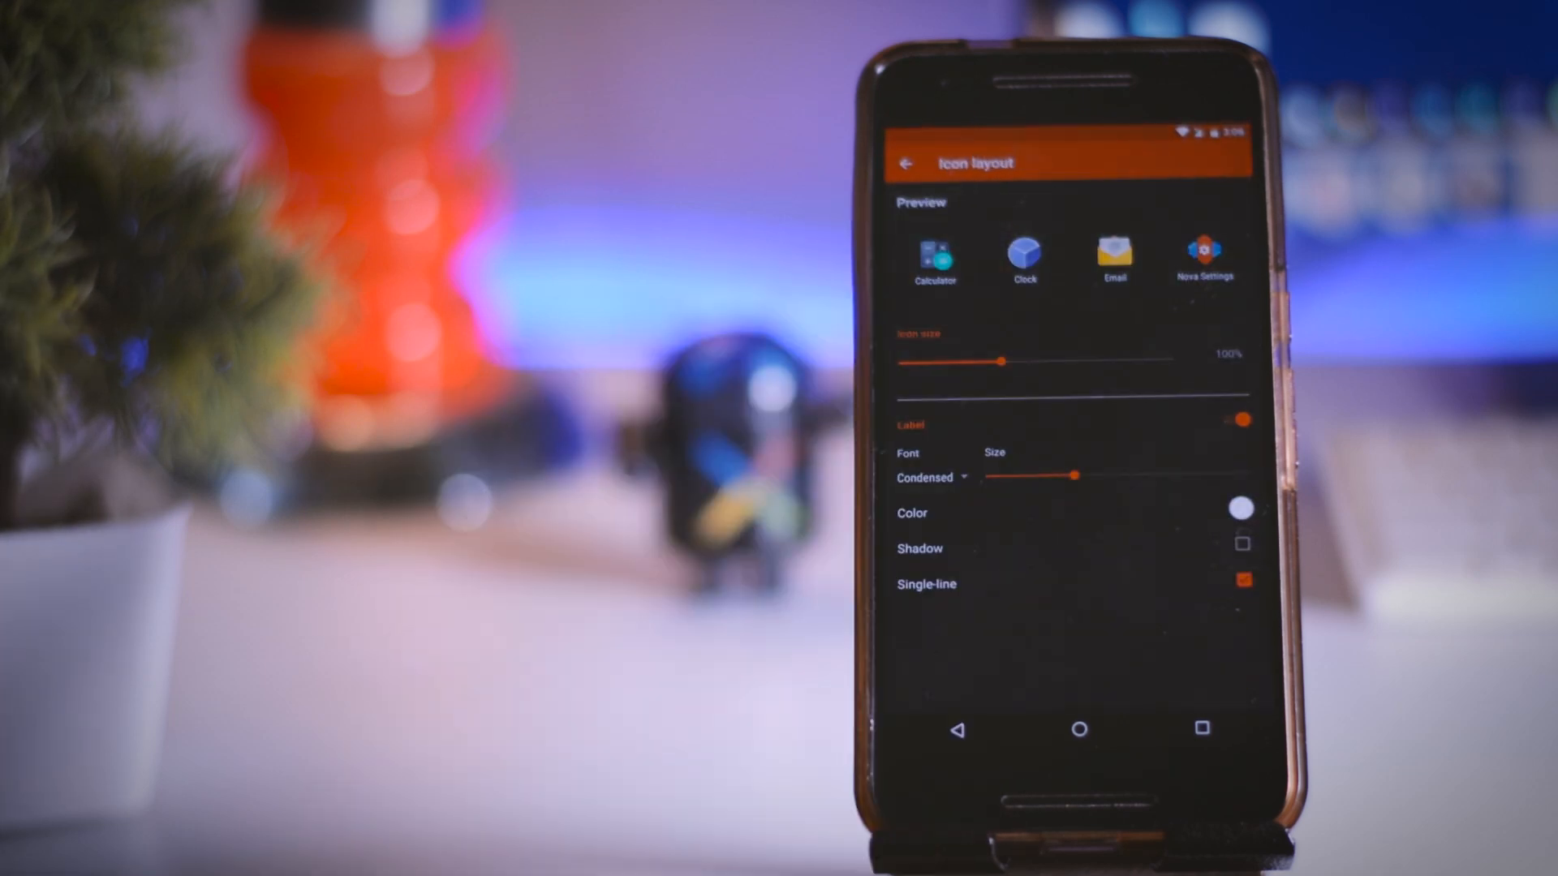
drag(999, 362, 1075, 362)
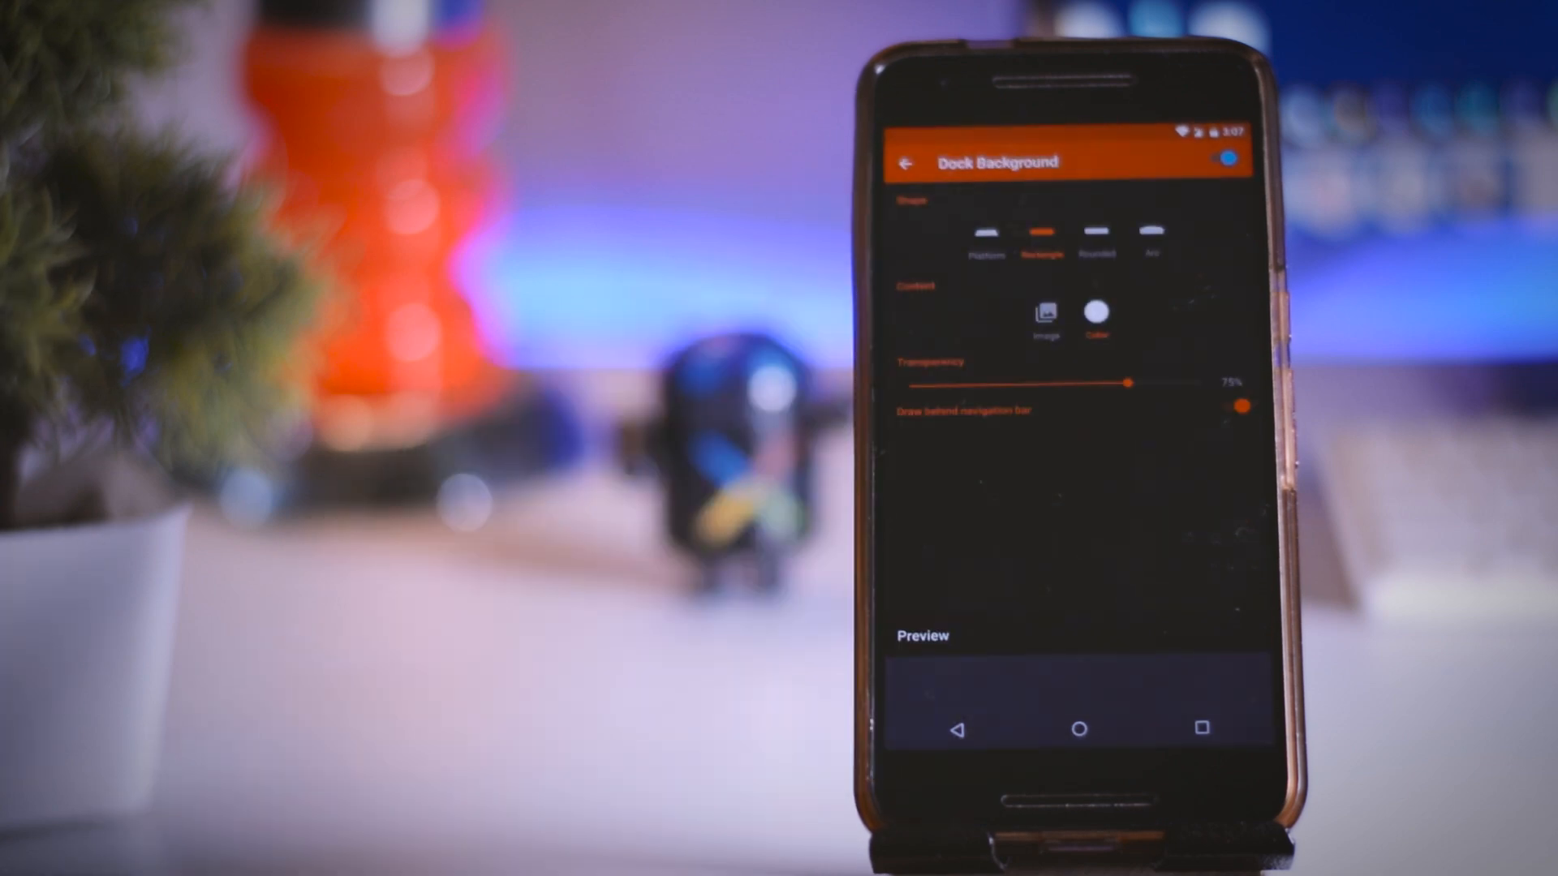
Step: Return from the dock background settings to Nova Settings' main list
click(907, 162)
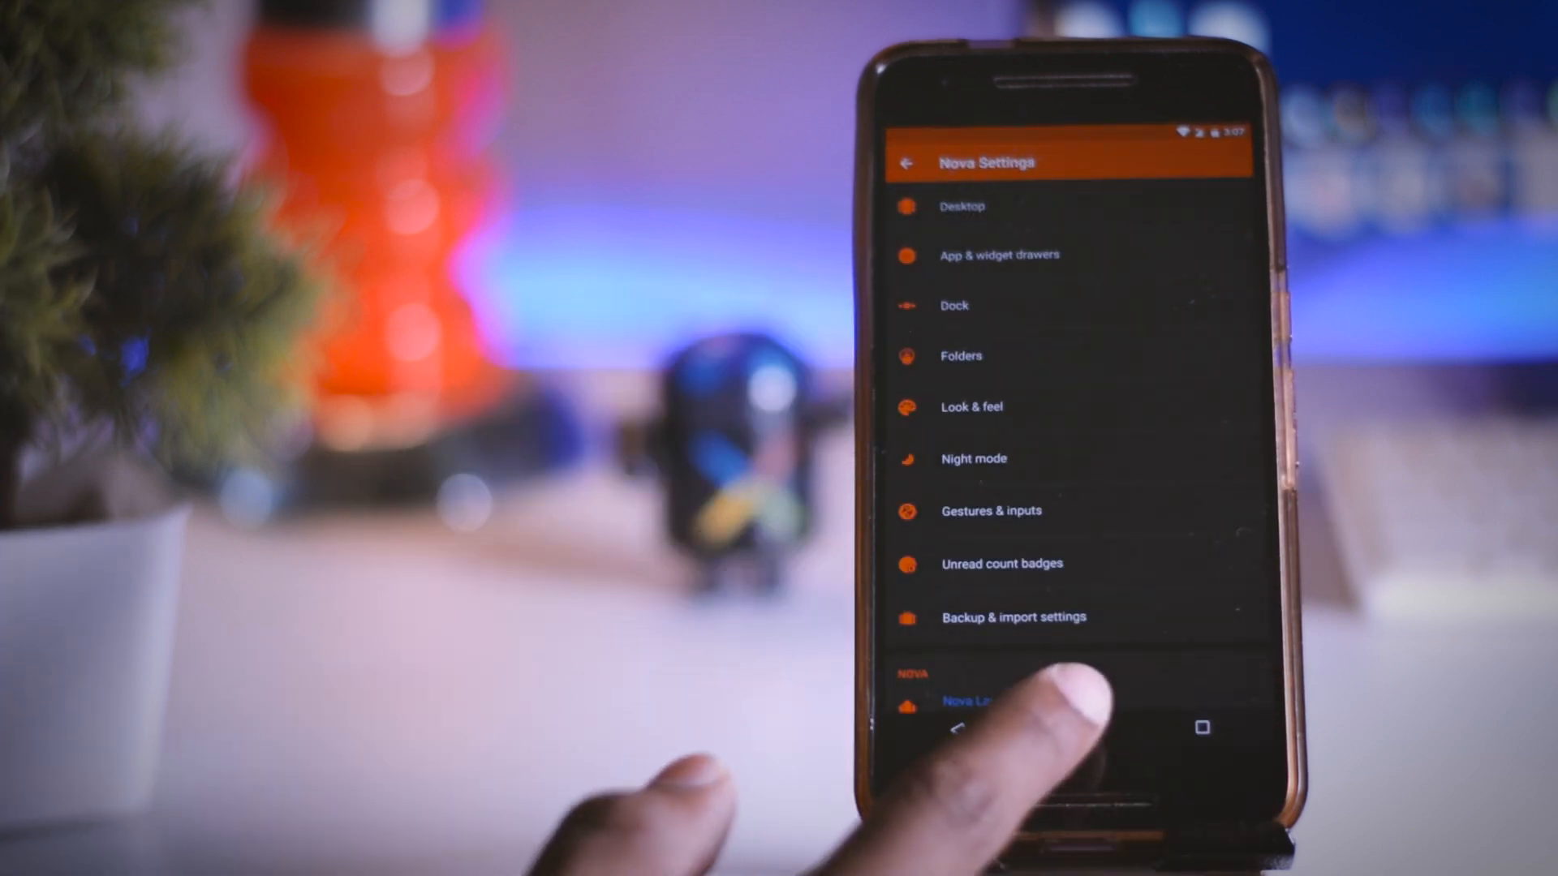